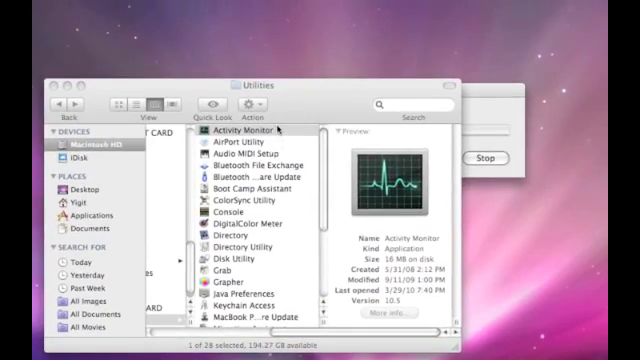
# Step: Launch Activity Monitor from the Finder Utilities folder
pyautogui.doubleClick(235, 130)
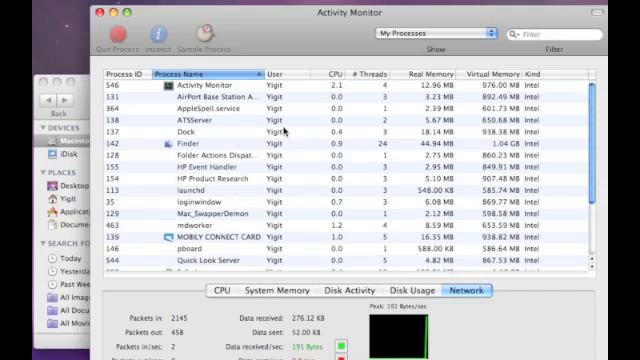
pyautogui.scroll(-3)
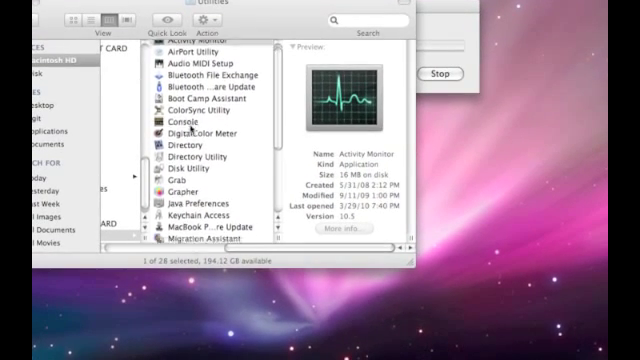
# Step: Select Macintosh HD in the Disk Utility sidebar to show its First Aid options
pyautogui.scroll(-3)
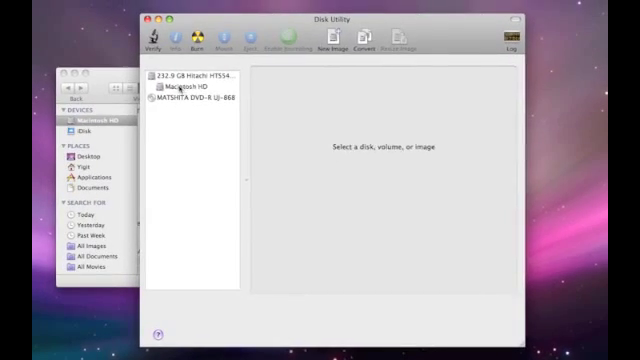
pyautogui.click(187, 104)
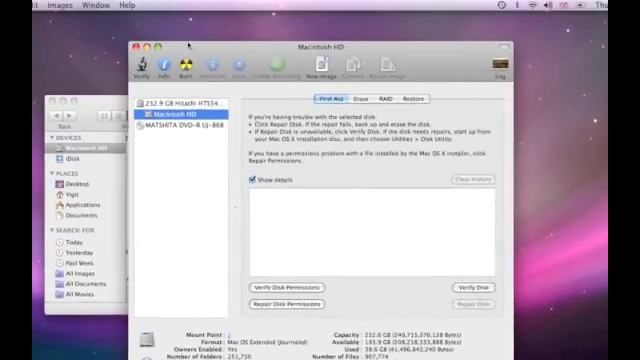